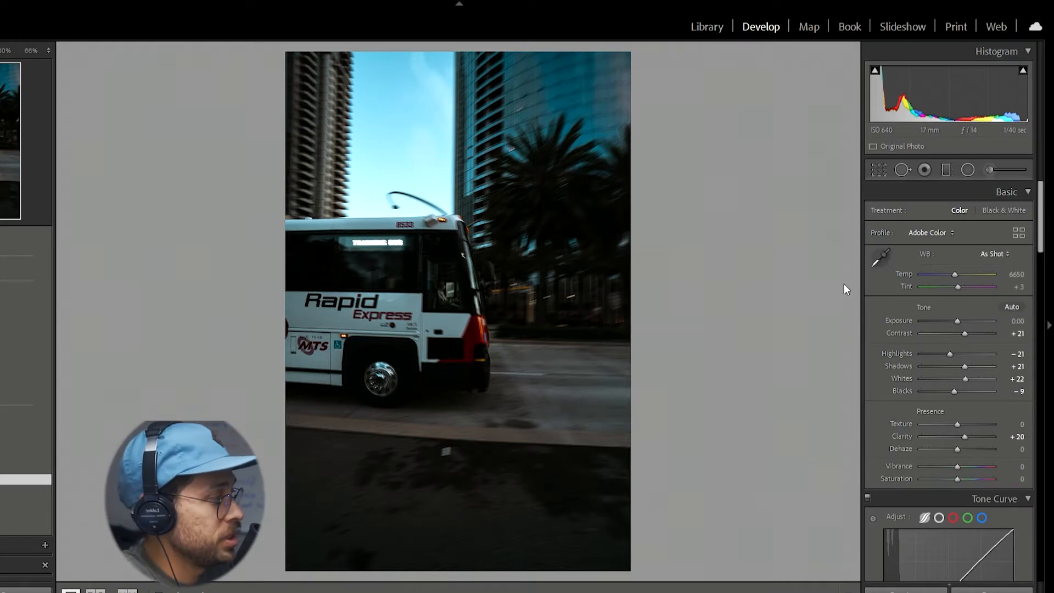
Step: Warm the white balance to about 9548 Temp and raise Exposure to +1.03
drag(929, 321, 965, 321)
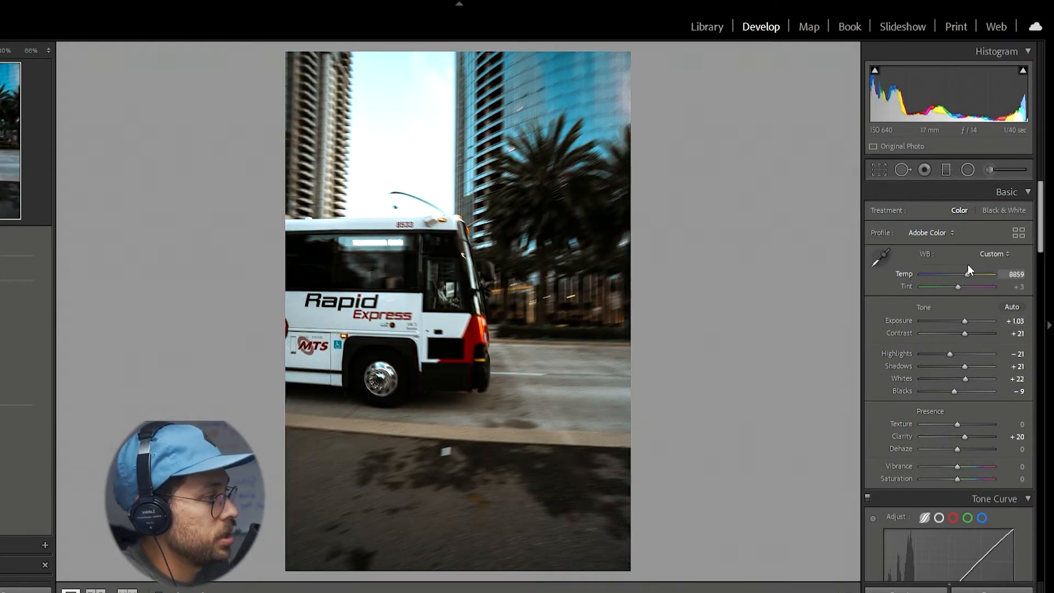
drag(967, 275, 988, 275)
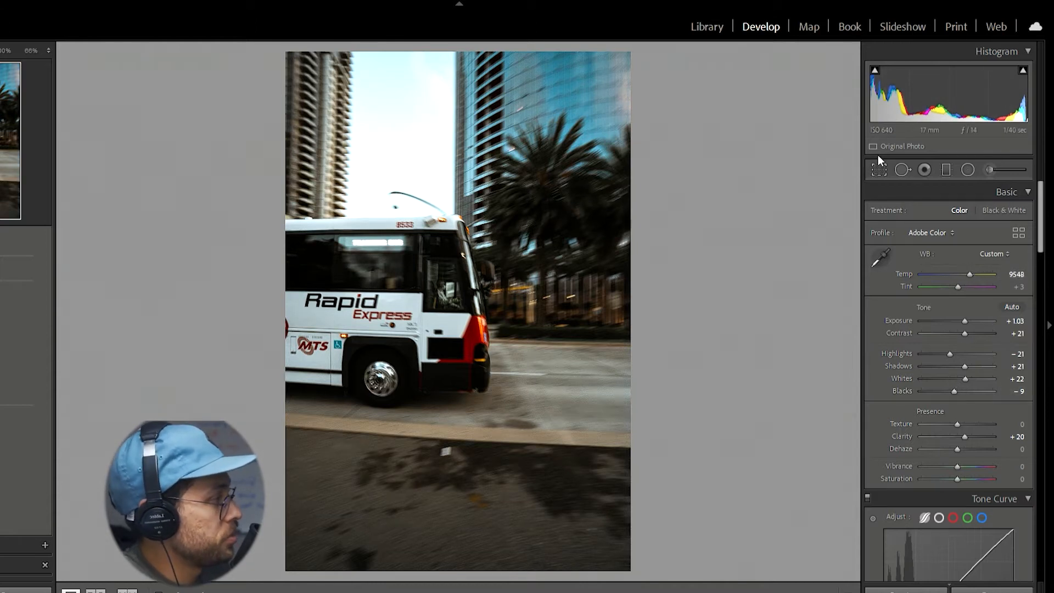
click(878, 170)
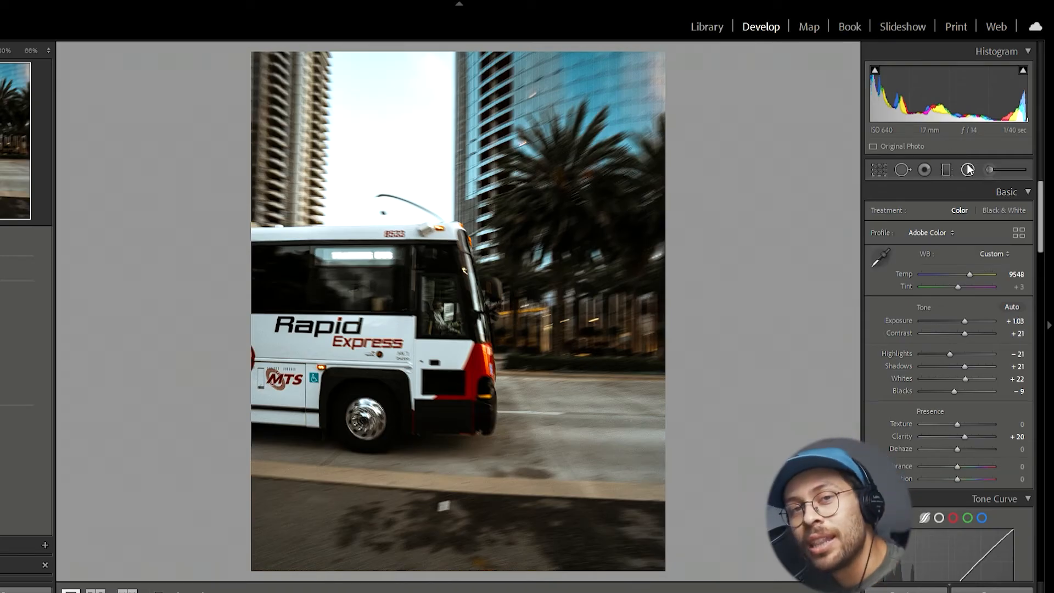
Step: Select the Radial Filter tool to start a new radial adjustment
click(968, 170)
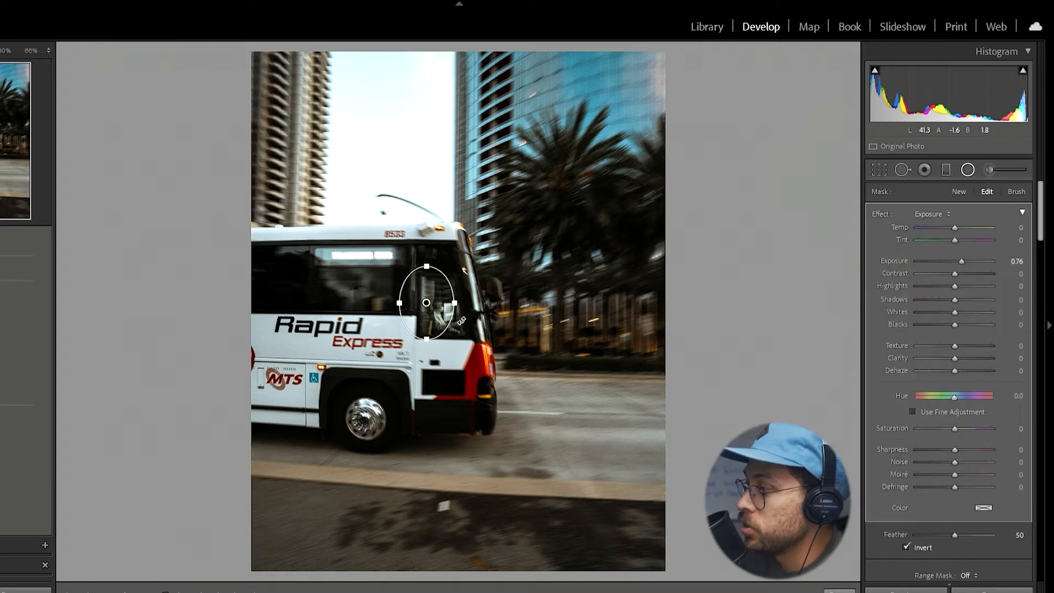
Step: Draw an inverted ellipse over the driver's window with Exposure at 0.76
drag(426, 302, 443, 317)
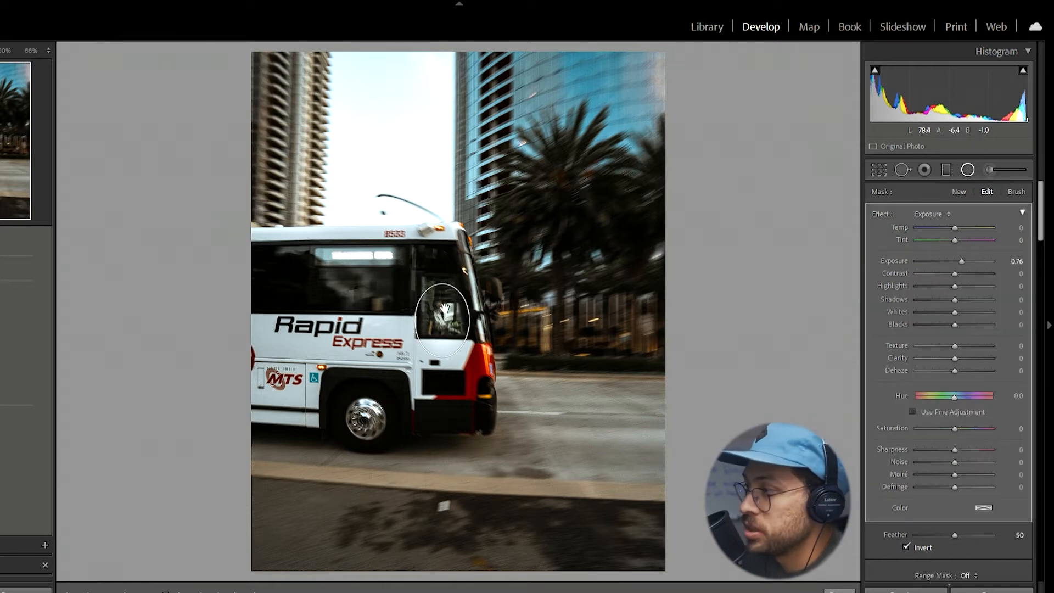
click(443, 320)
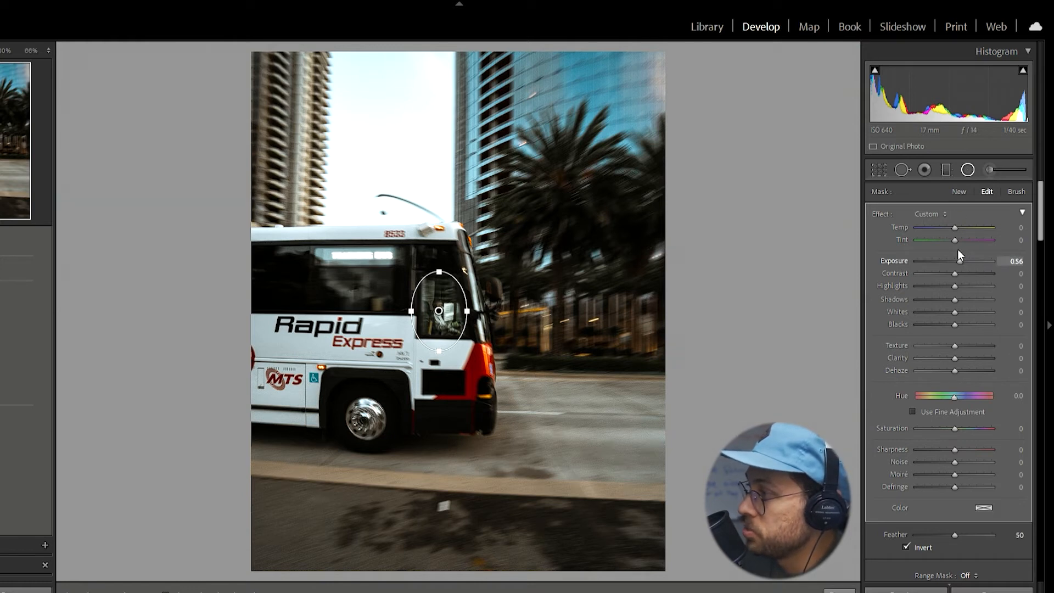
drag(955, 261, 962, 261)
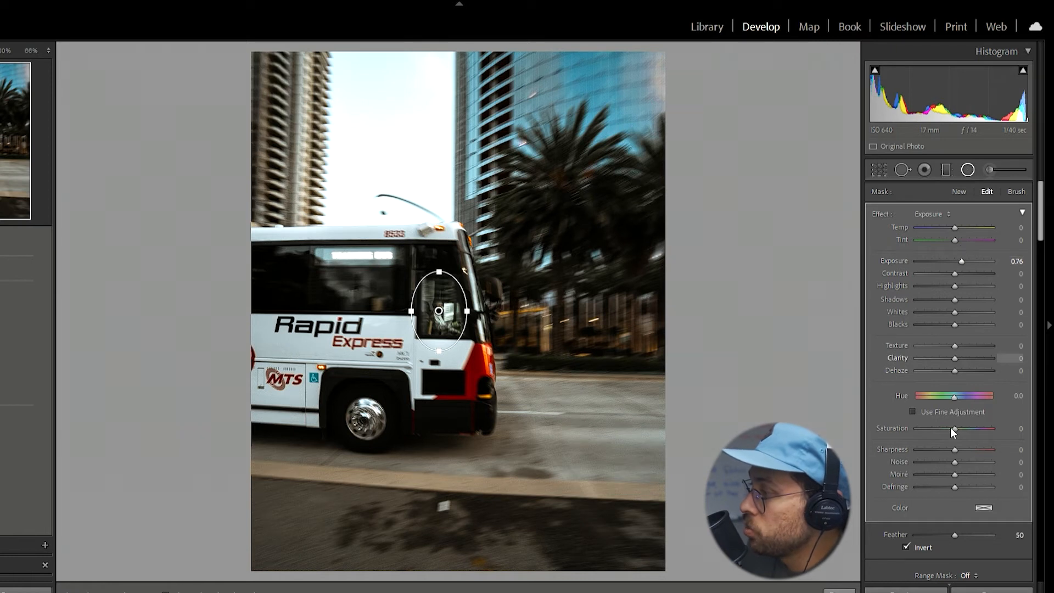
mouse_move(958, 528)
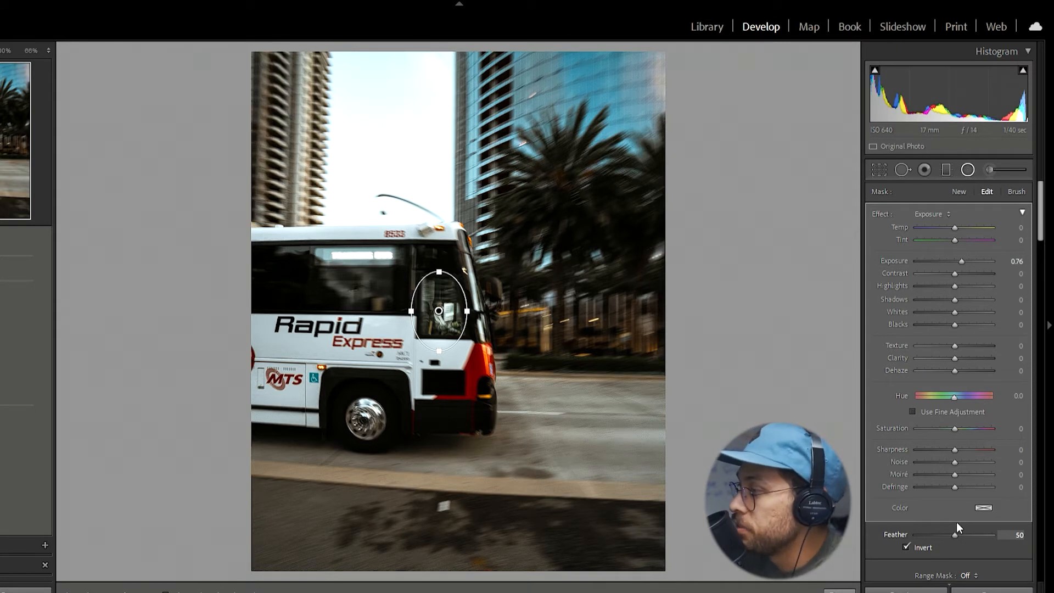
Step: Raise the driver radial filter's Feather from 50 to about 67
drag(955, 534, 967, 535)
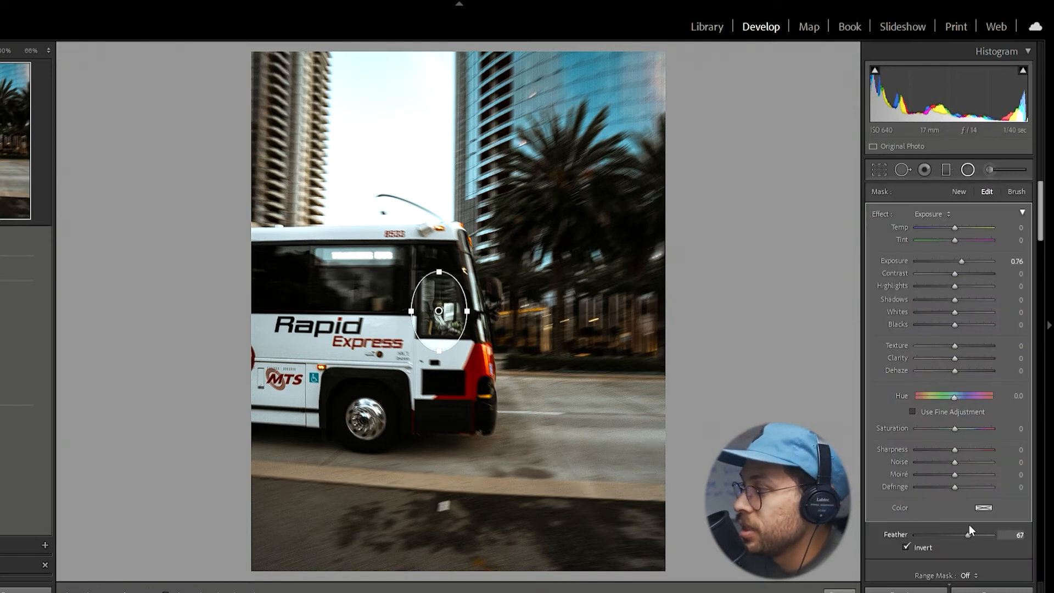
drag(967, 534, 971, 534)
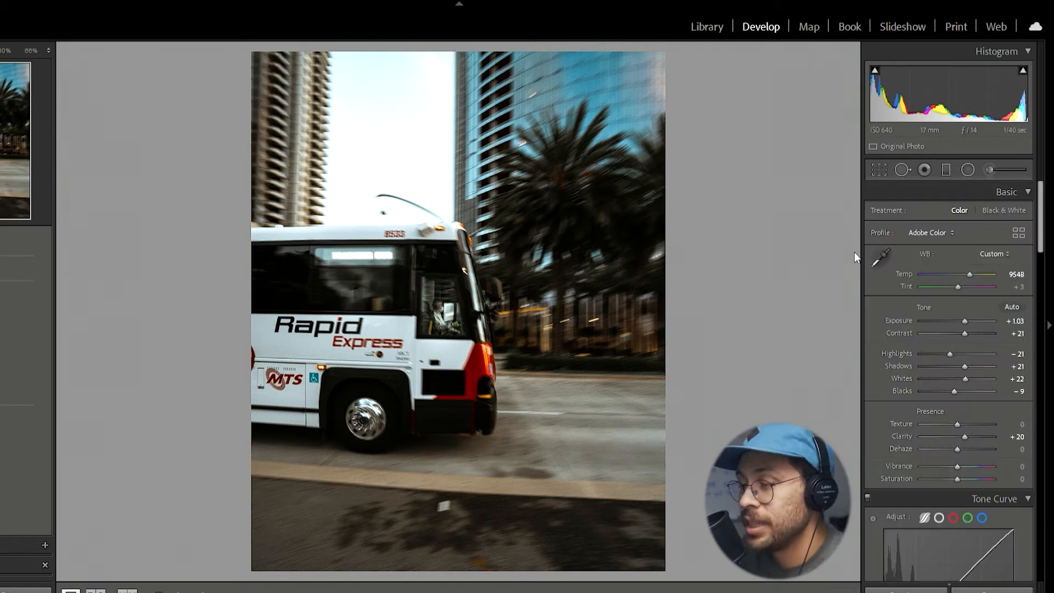
mouse_move(515, 321)
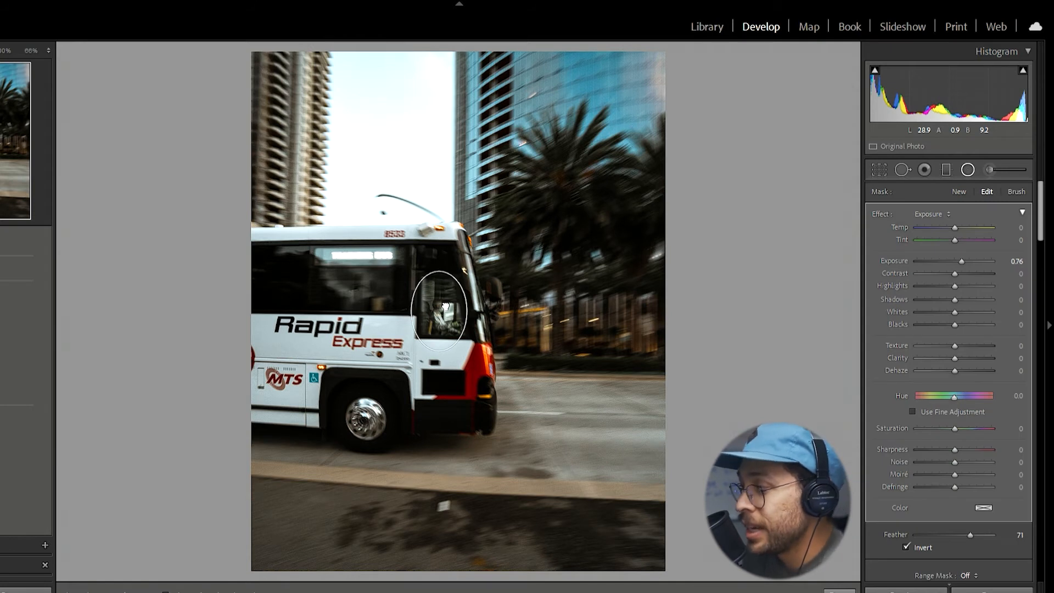
Step: Recenter the radial filter over the driver, with Exposure +1.29 and Clarity +7
drag(438, 309, 521, 309)
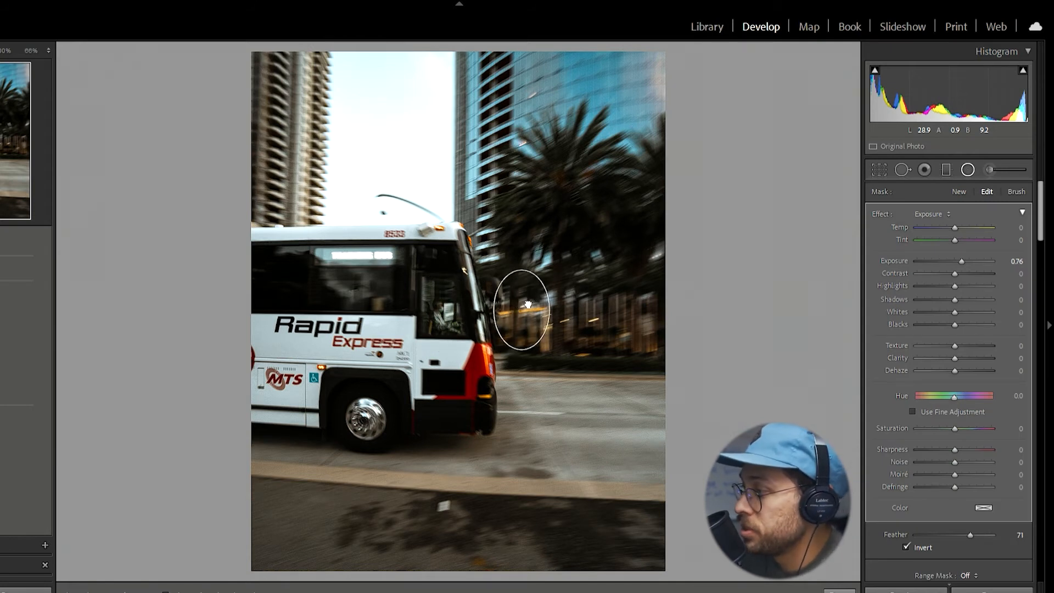
click(522, 310)
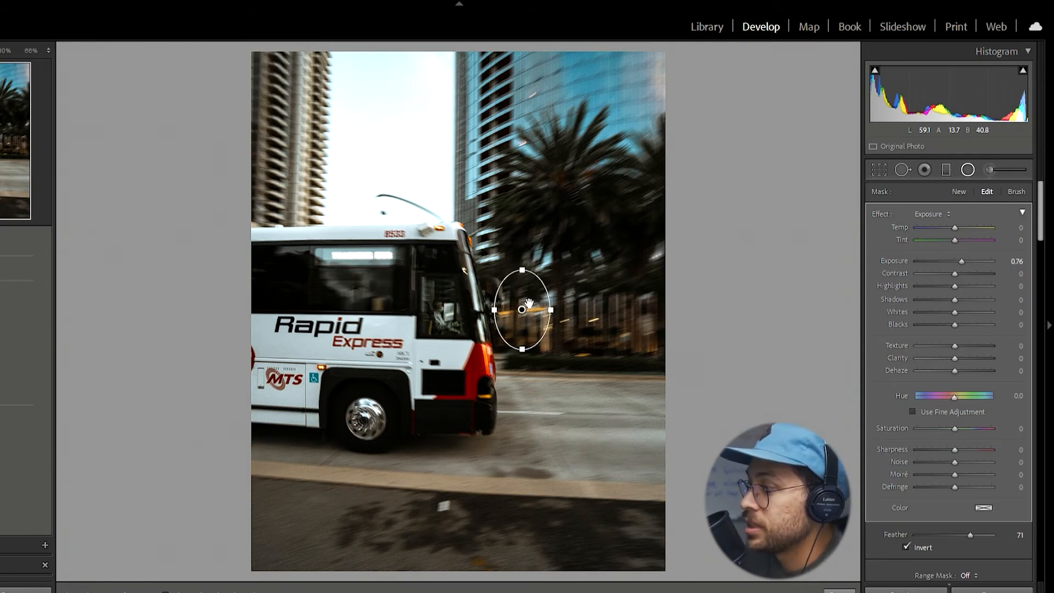
drag(521, 309, 484, 316)
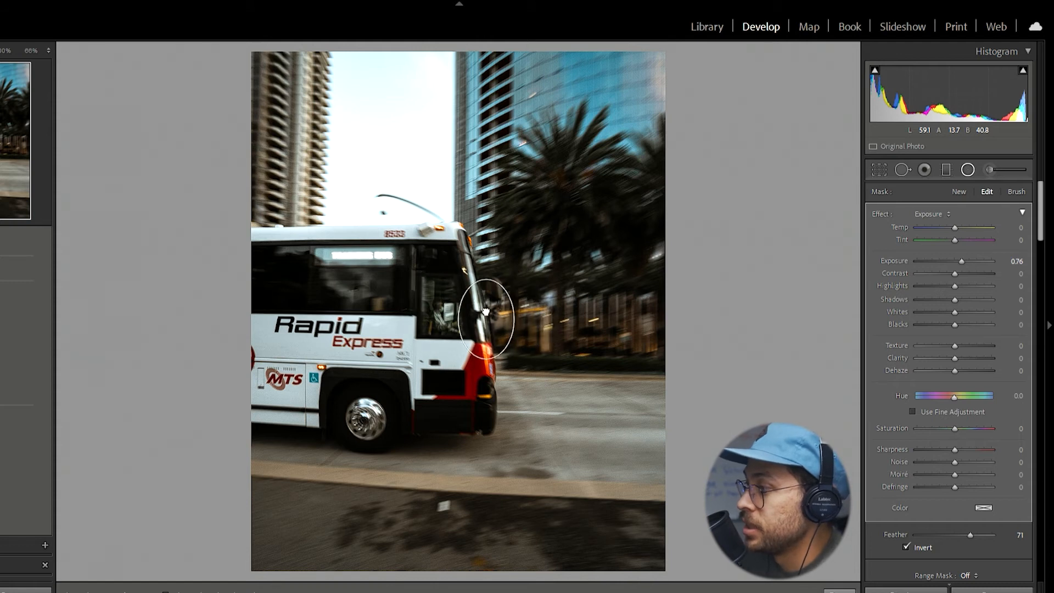
drag(484, 316, 437, 317)
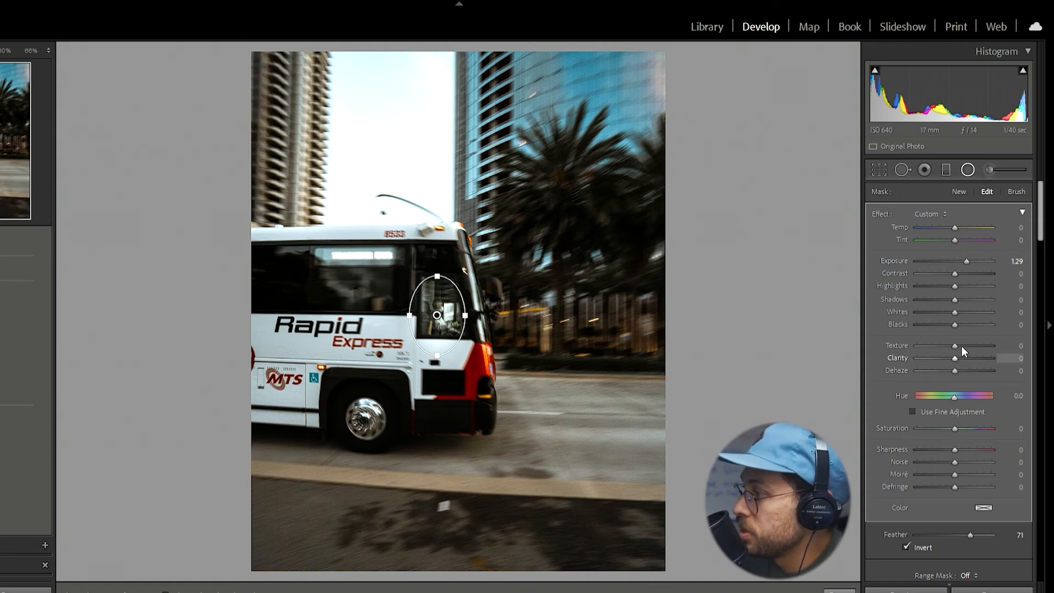
drag(955, 357, 958, 357)
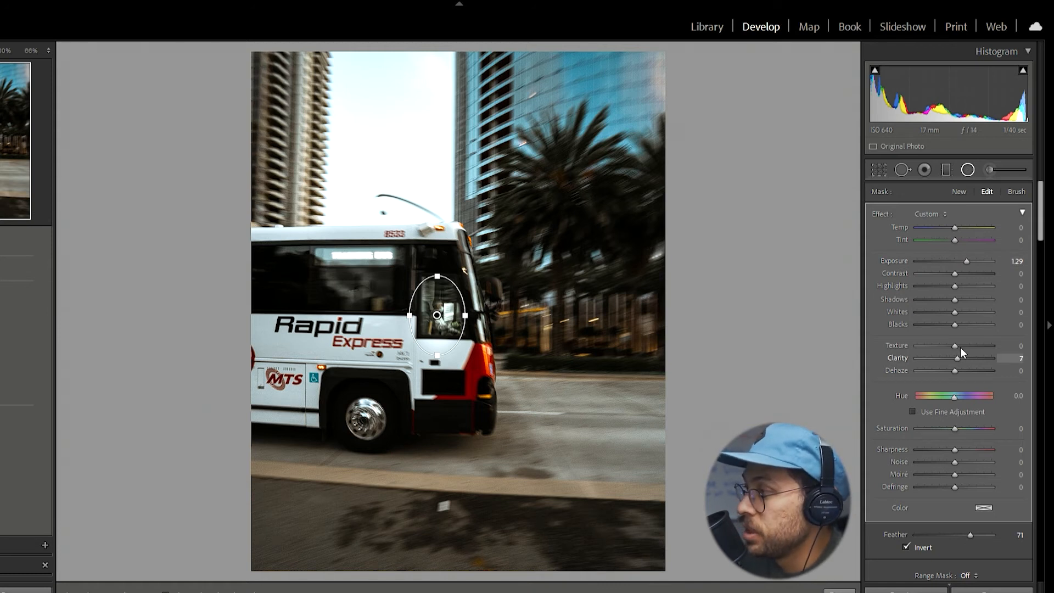